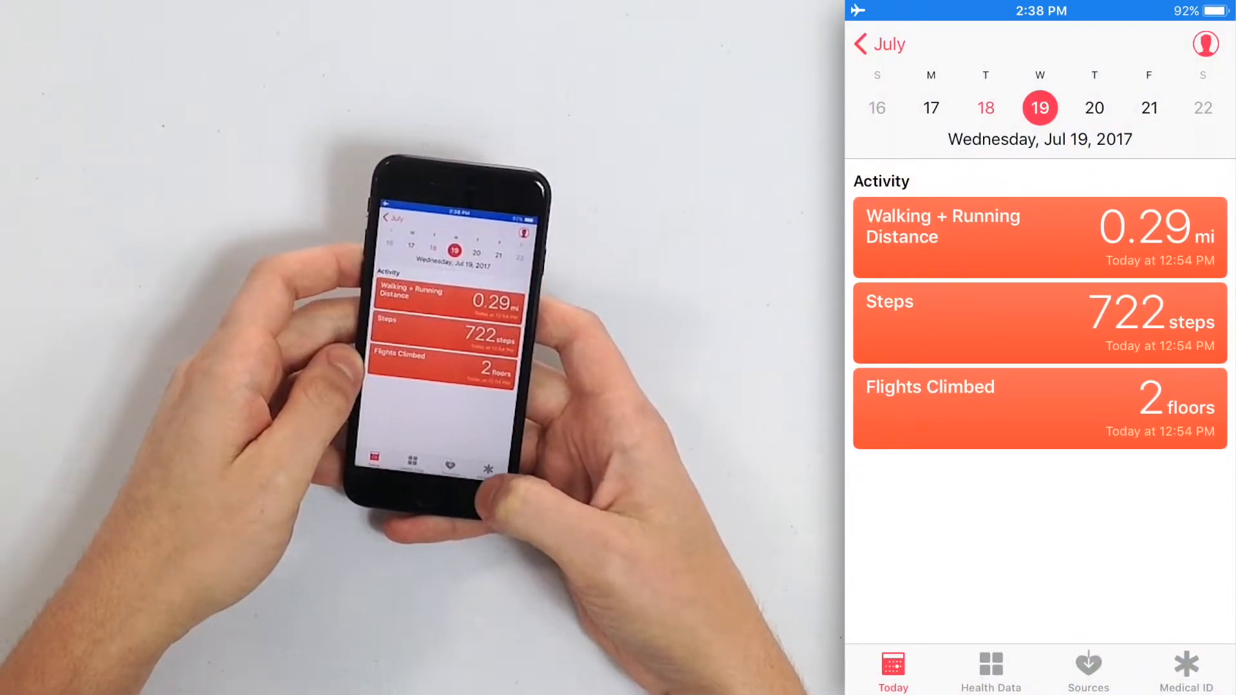
Step: Open the Medical ID page in Apple Health
click(1186, 663)
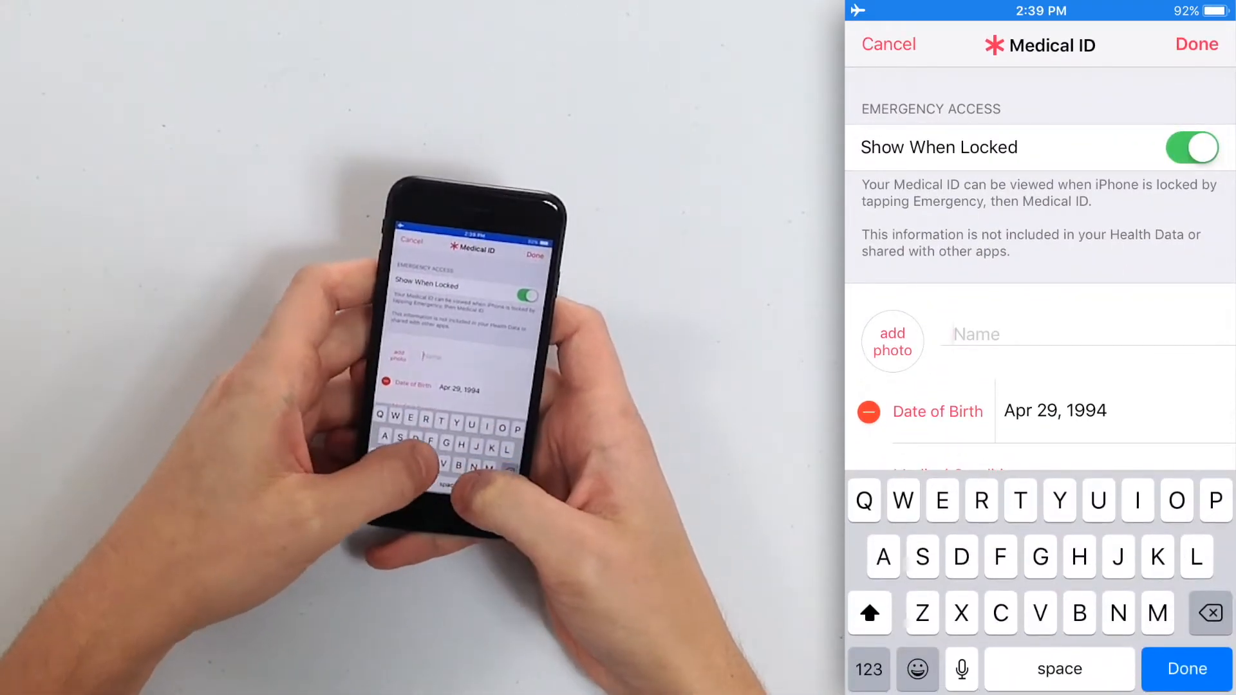
Step: Scroll down the Medical ID form toward the Weight (215 lb) and Height (6′ 2″) fields
scroll(down, 3)
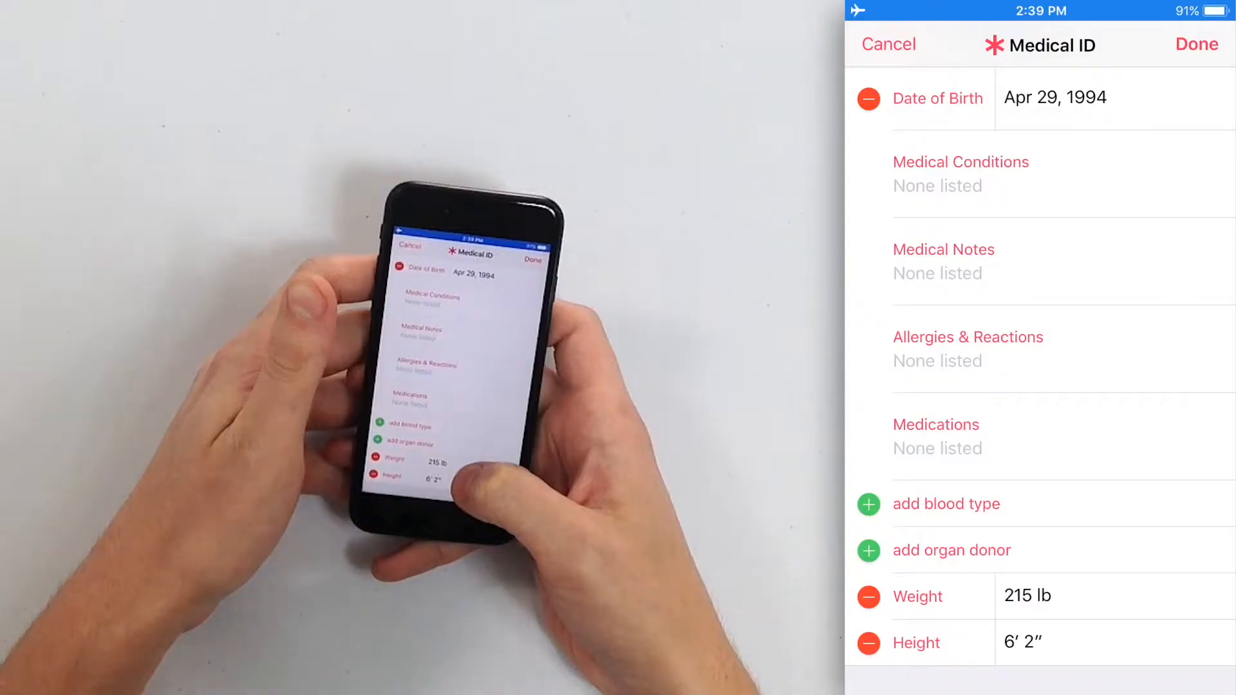
scroll(down, 3)
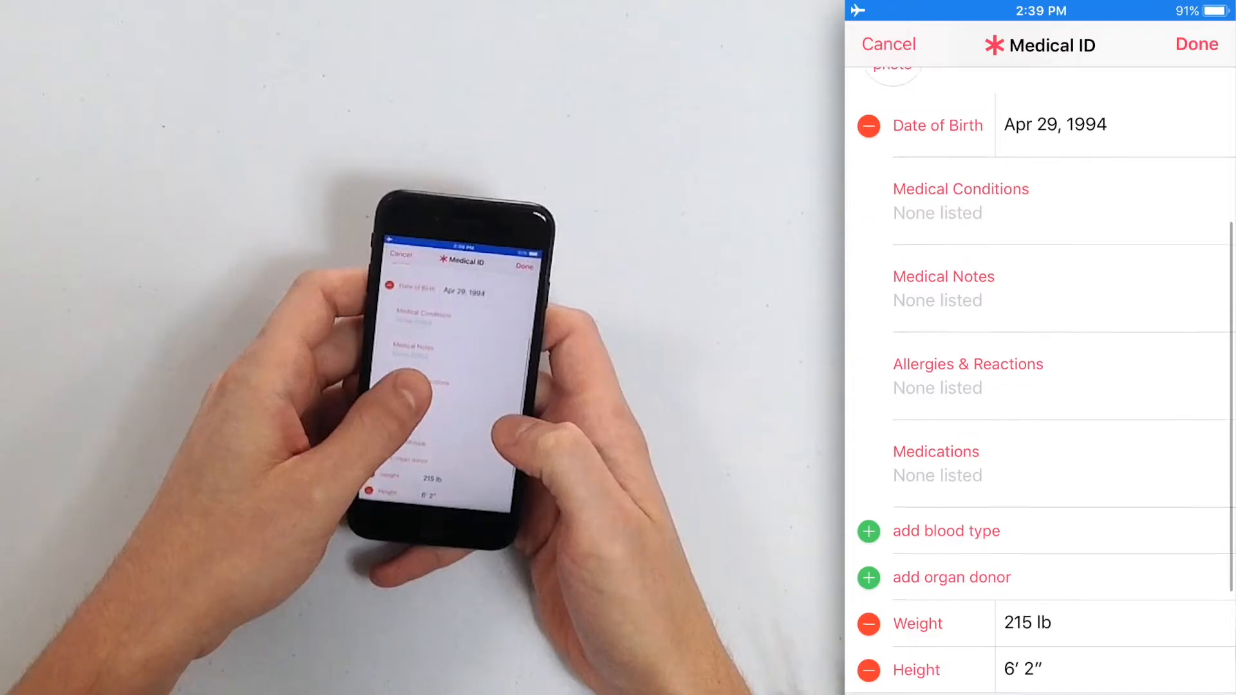
scroll(down, 3)
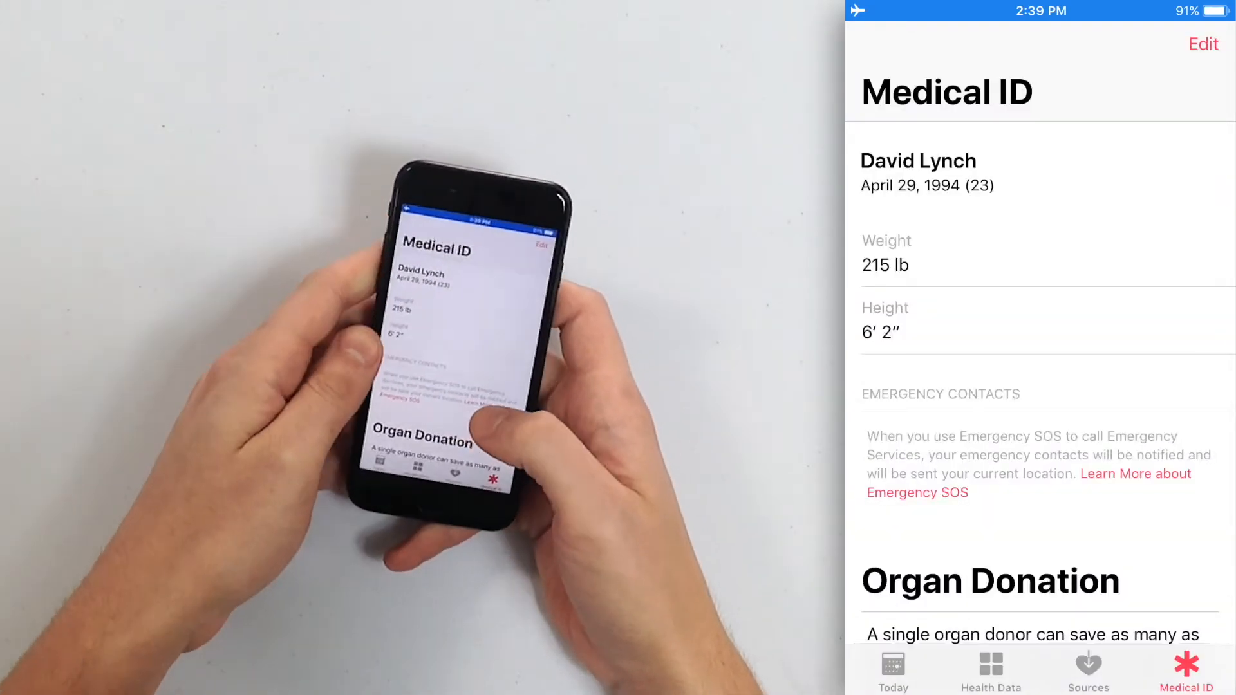
Step: Scroll down the saved Medical ID to review emergency contacts and Organ Donation
scroll(down, 3)
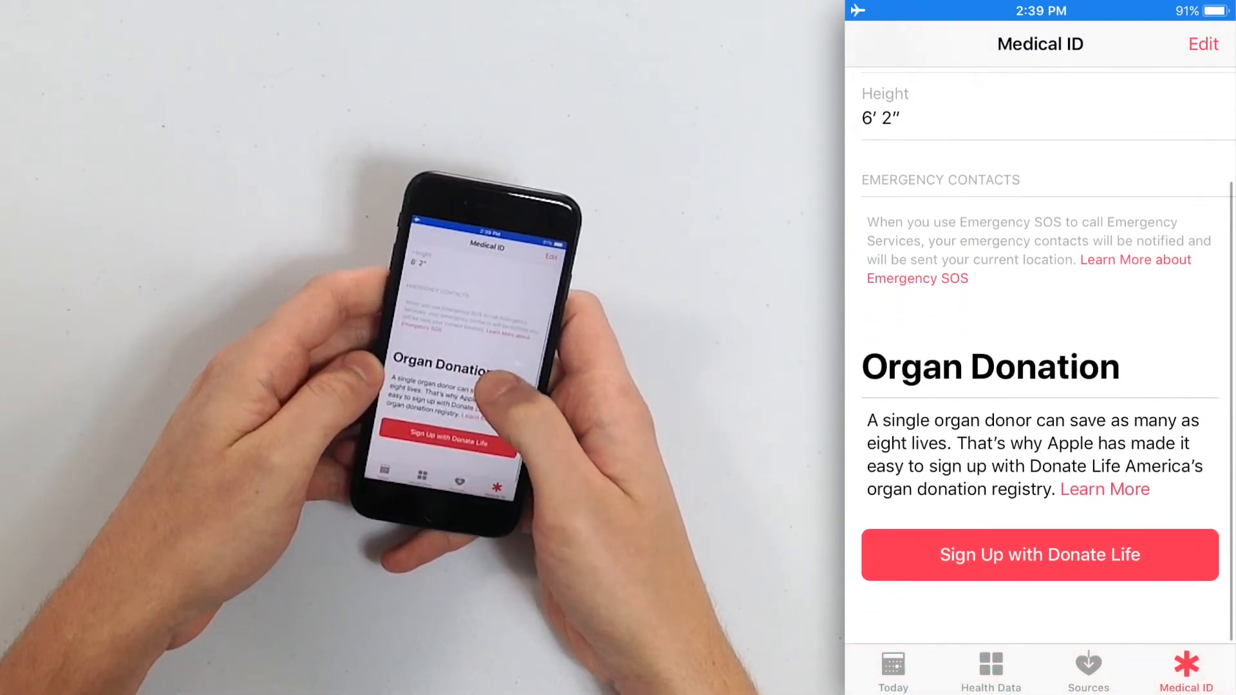